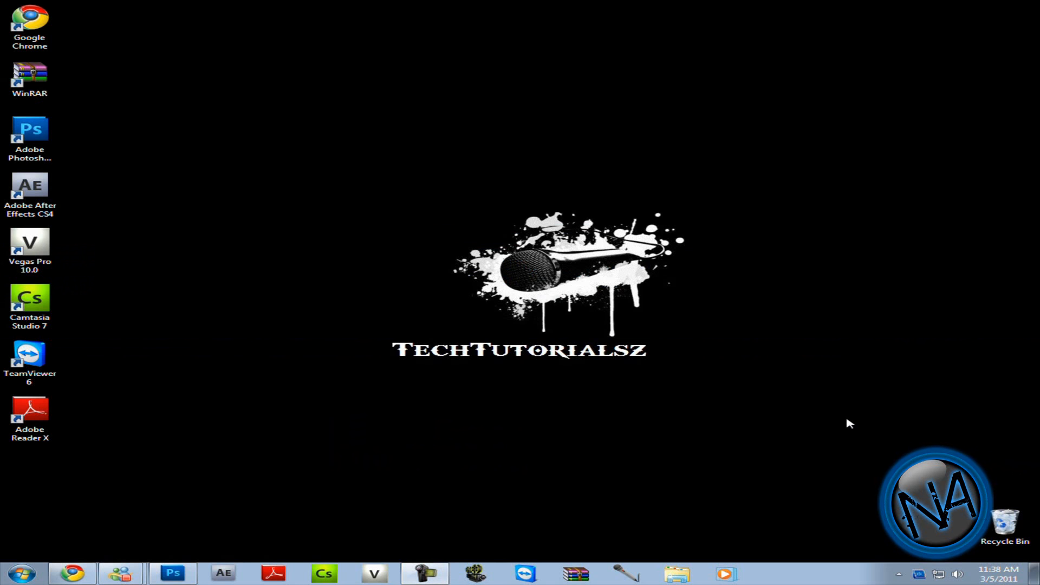
mouse_move(562, 428)
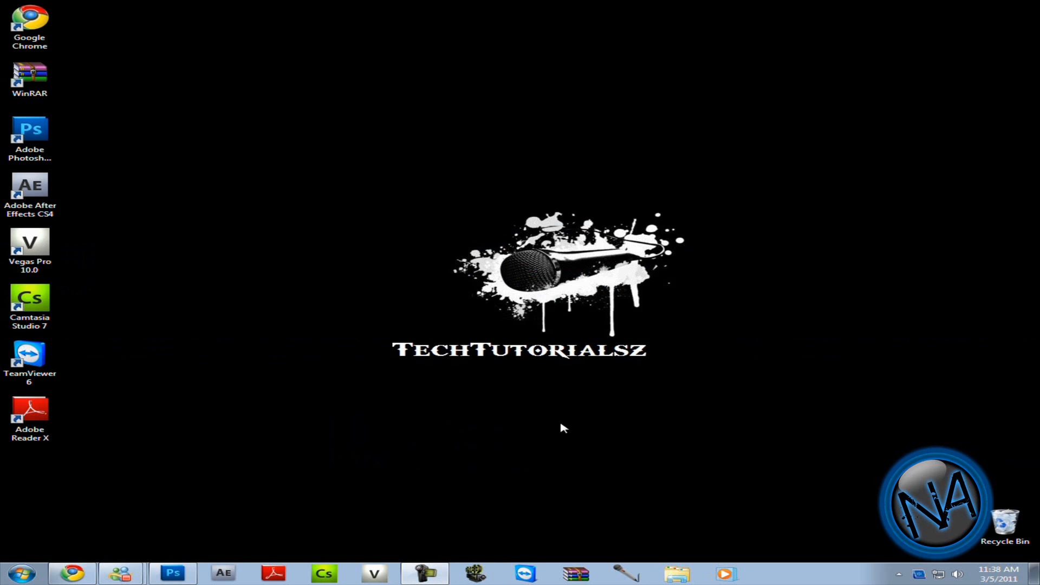
mouse_move(427, 448)
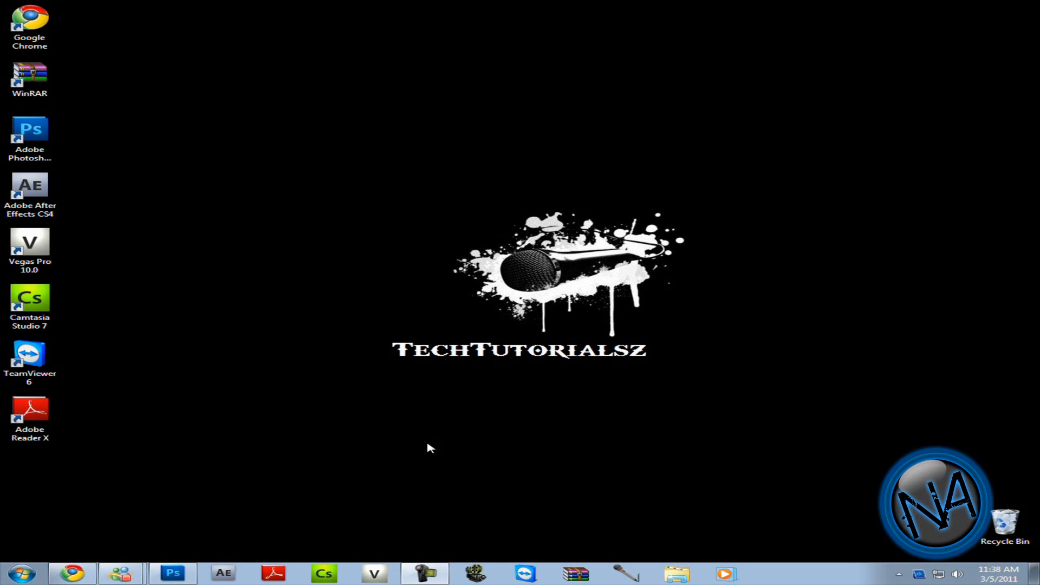
mouse_move(297, 460)
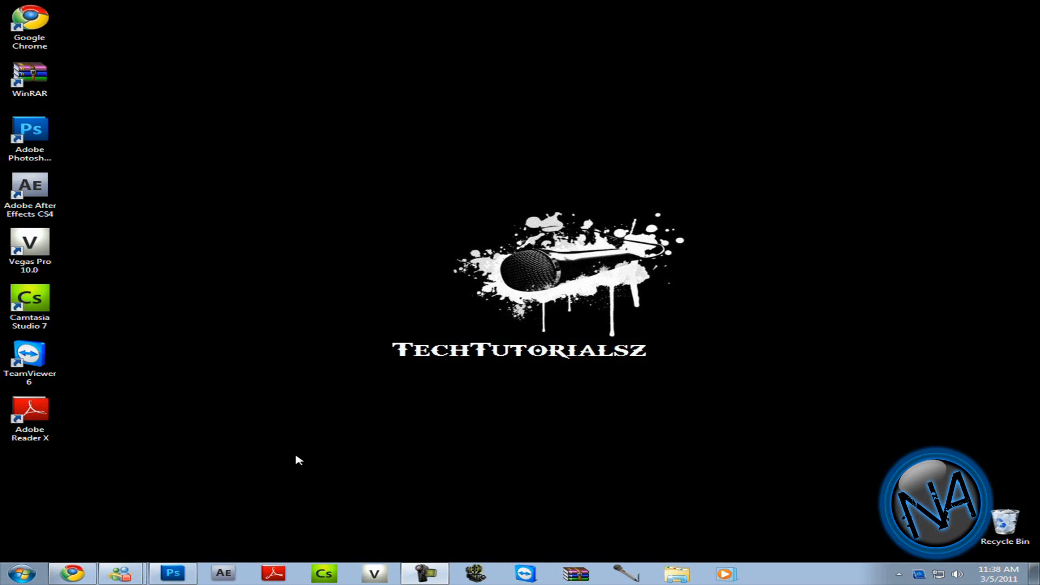
- Save the camera image from Chrome to the Desktop as camera-icon.png
left_click(31, 299)
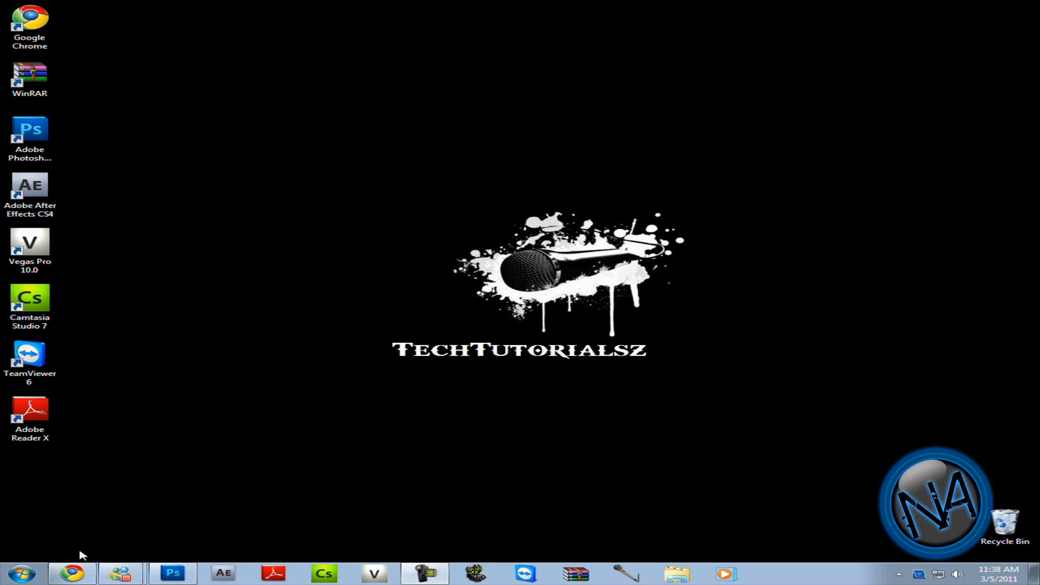
left_click(69, 572)
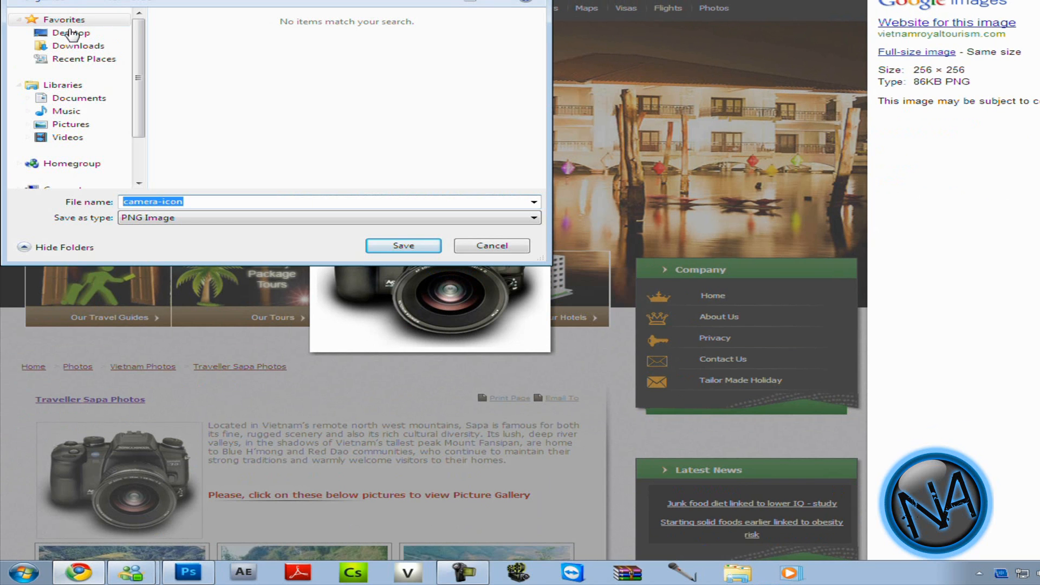
left_click(70, 31)
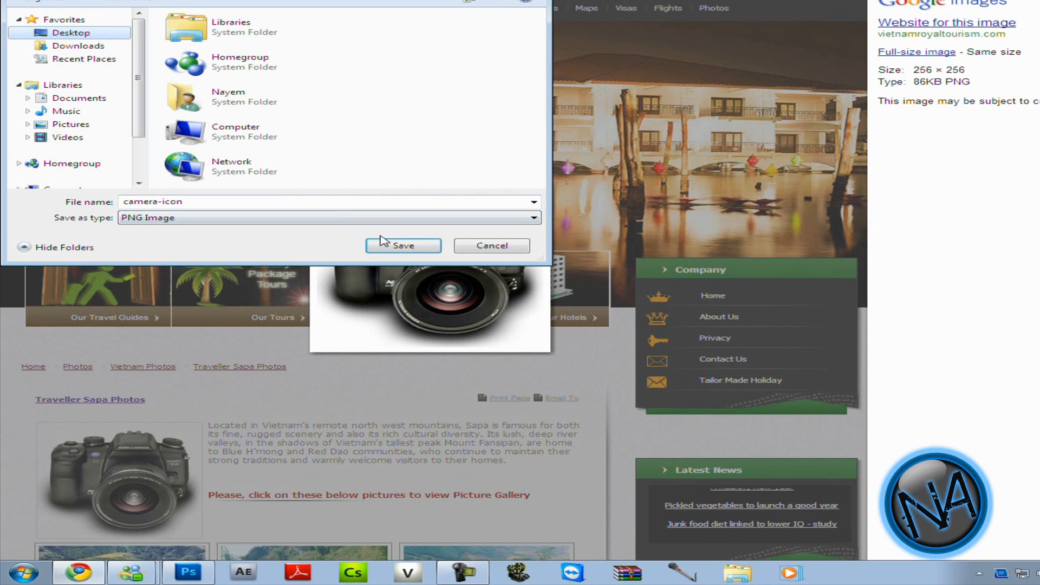
left_click(403, 246)
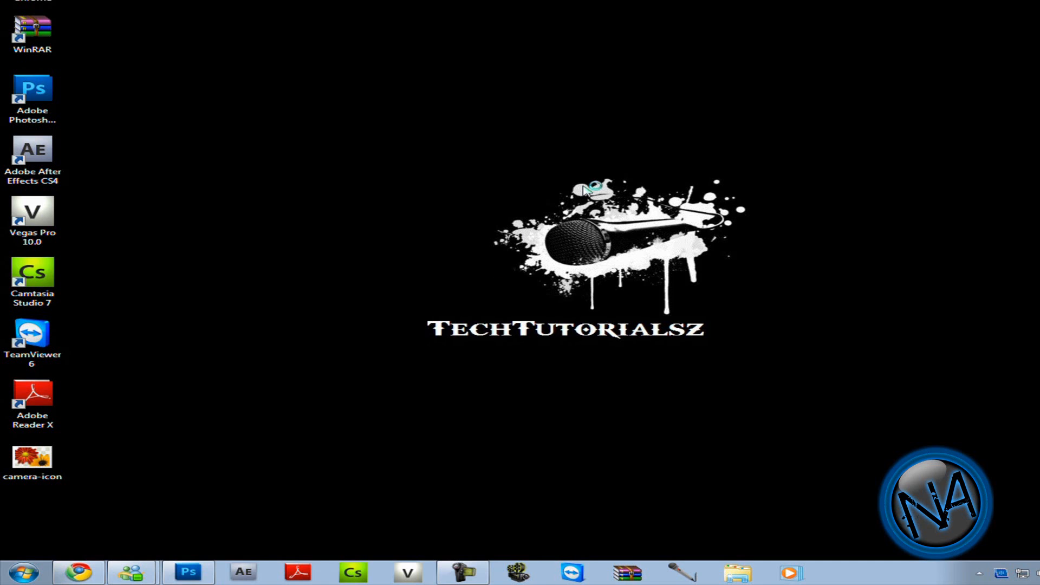
left_click(33, 462)
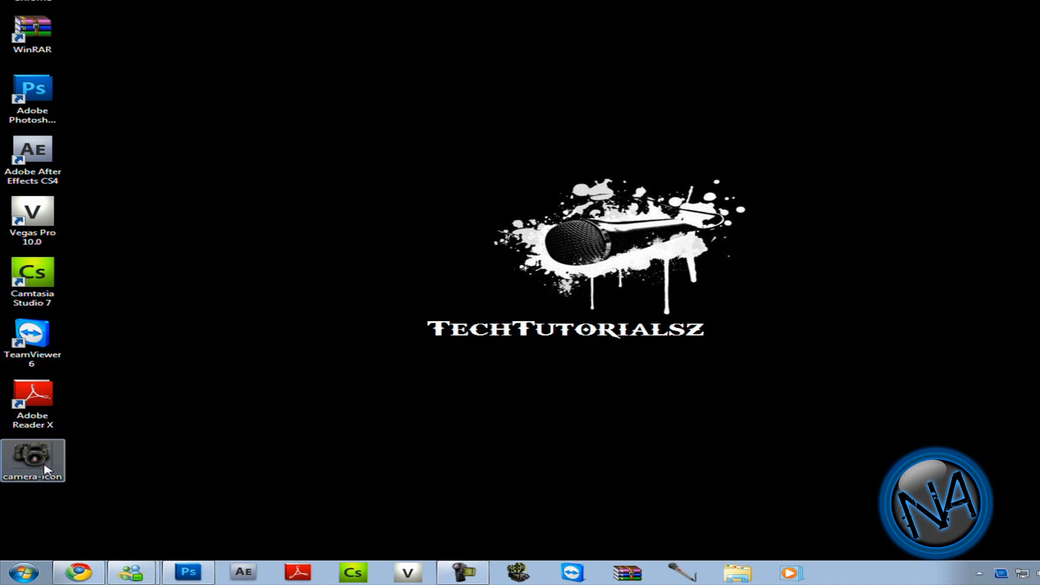
mouse_move(52, 472)
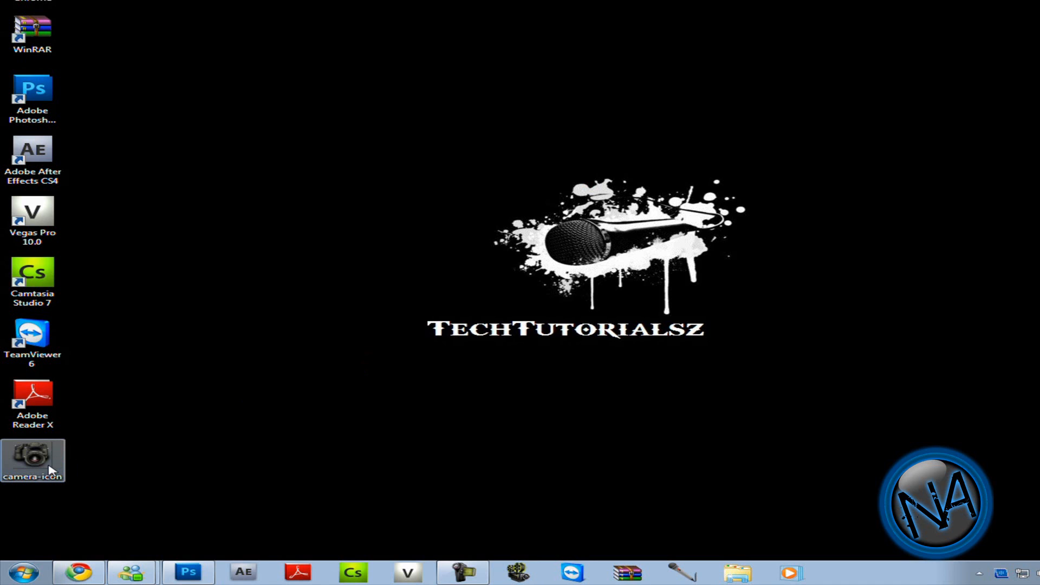
double_click(33, 457)
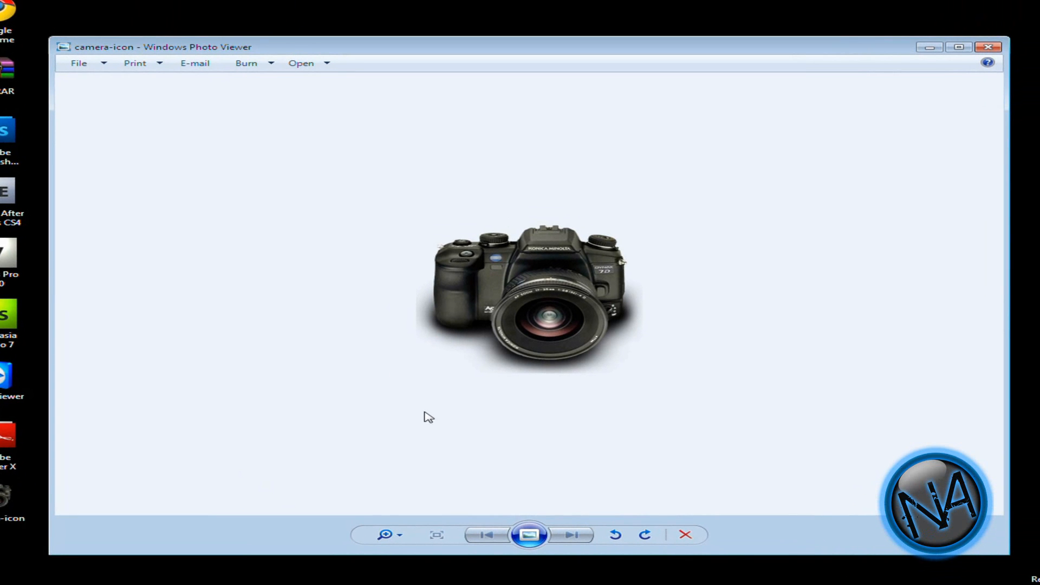
mouse_move(964, 20)
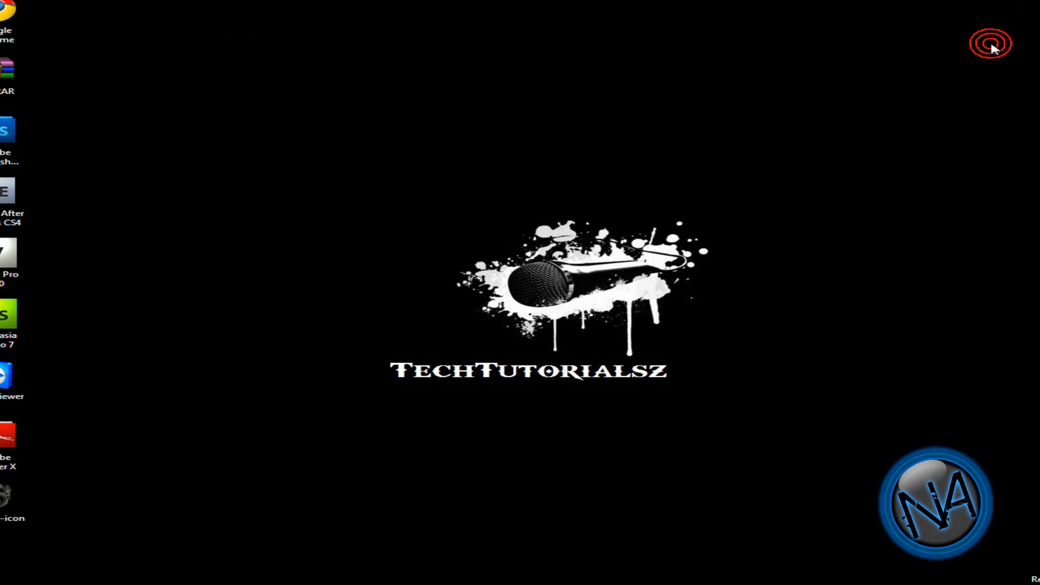
mouse_move(81, 566)
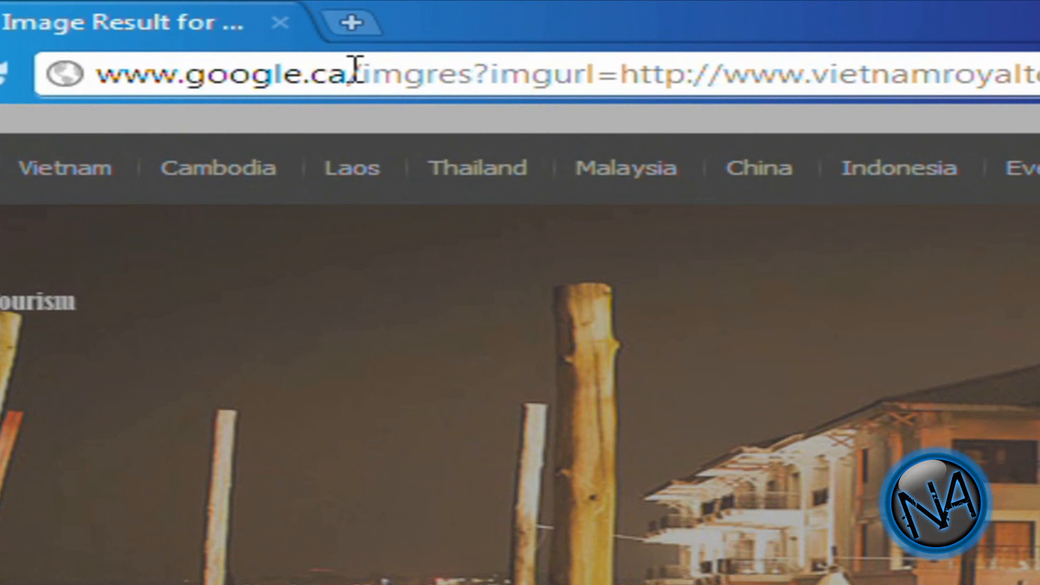
- Navigate the browser to the iconverticons.com conversion site
type("iptboyz.weebly.com")
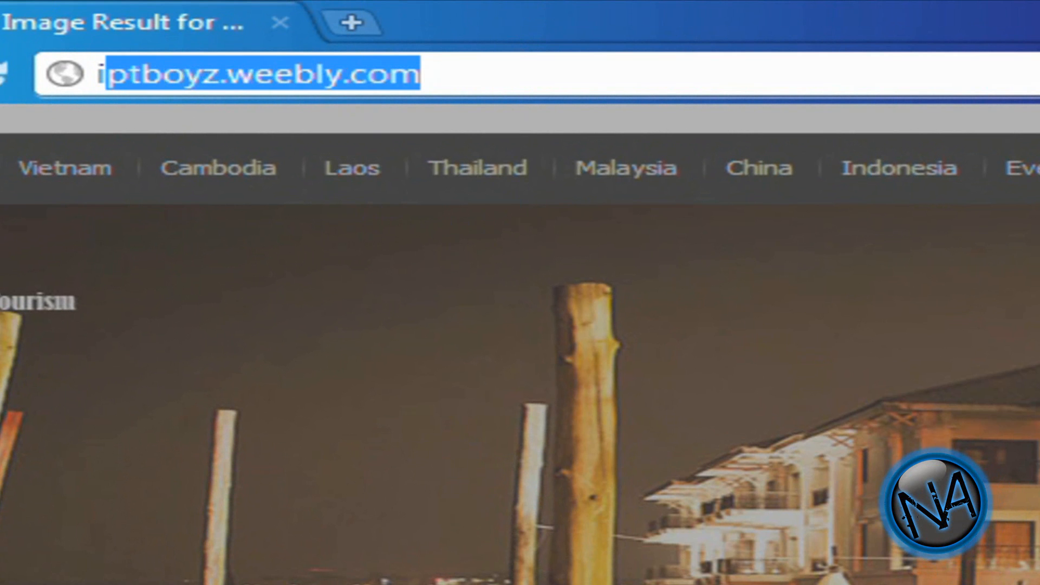
type("converticons.com")
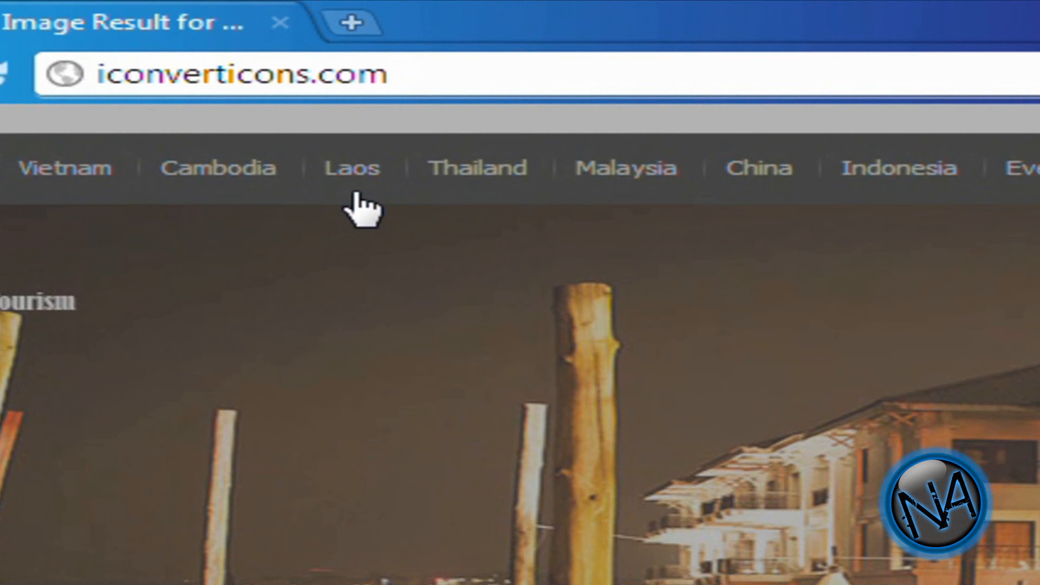
left_click(352, 168)
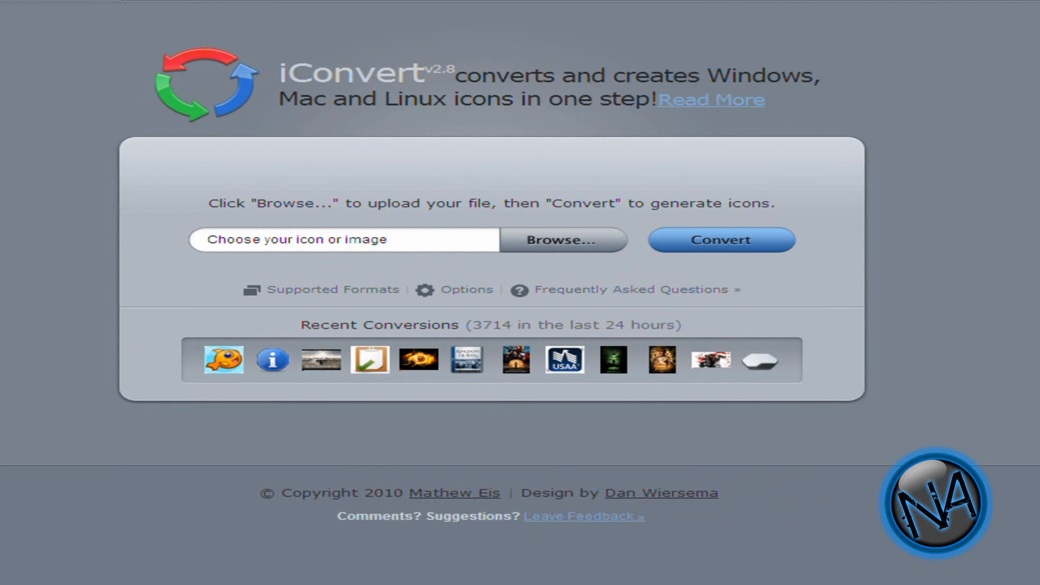
mouse_move(537, 247)
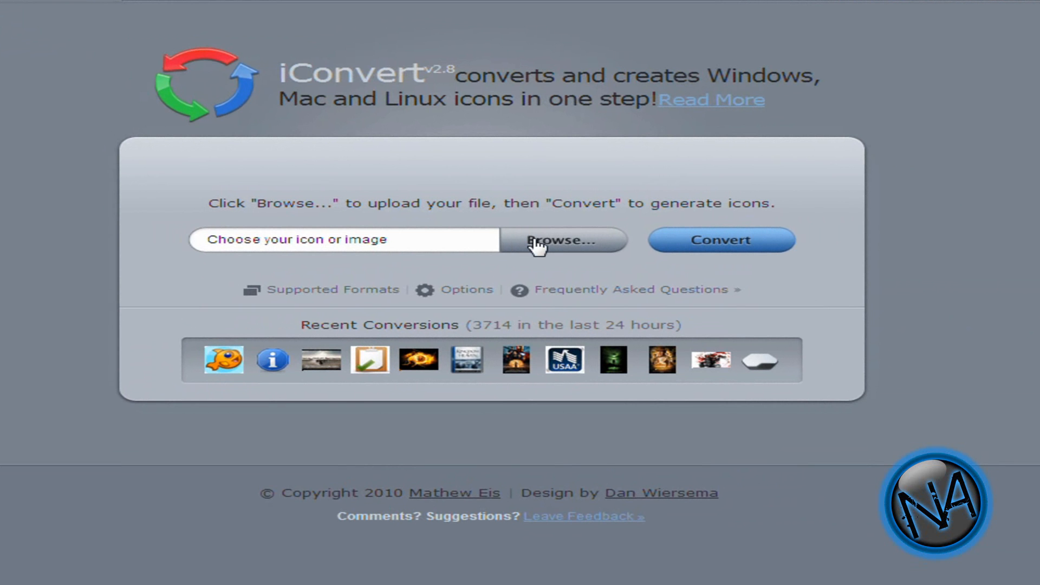
- Upload camera-icon.png from the Desktop to iConvert and convert it into icons
left_click(563, 240)
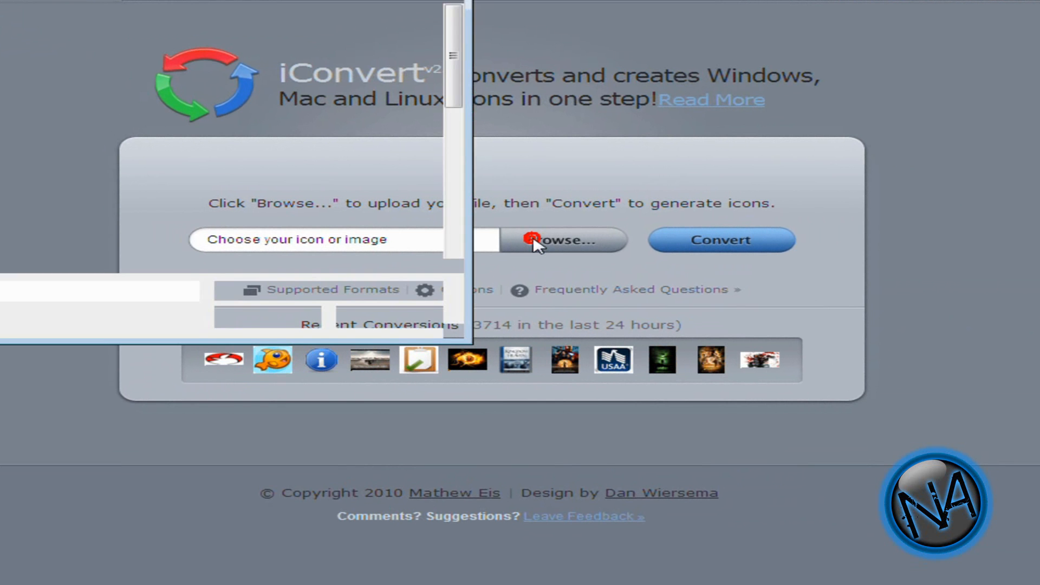
left_click(562, 239)
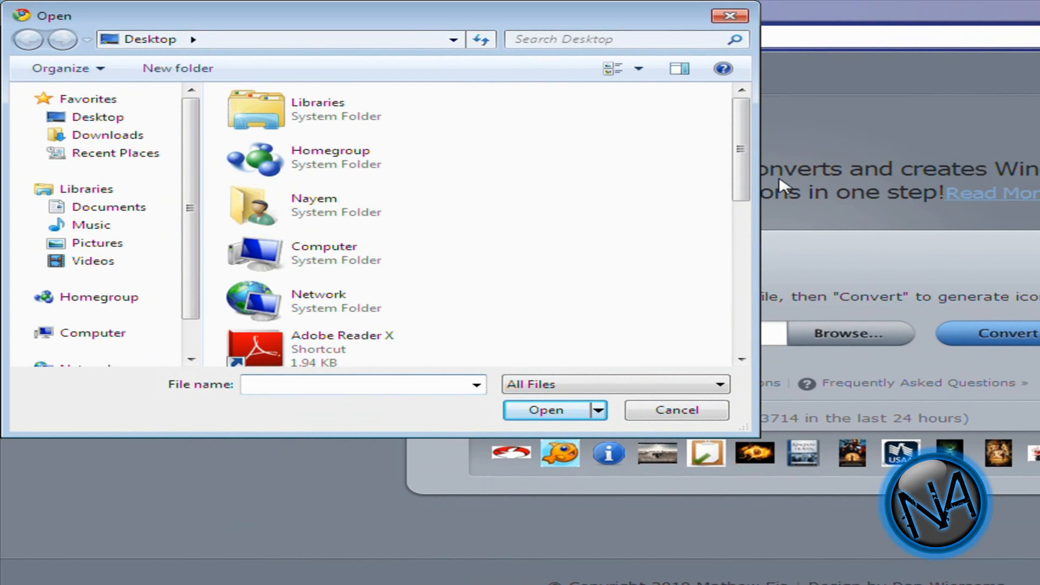
scroll("down", 3)
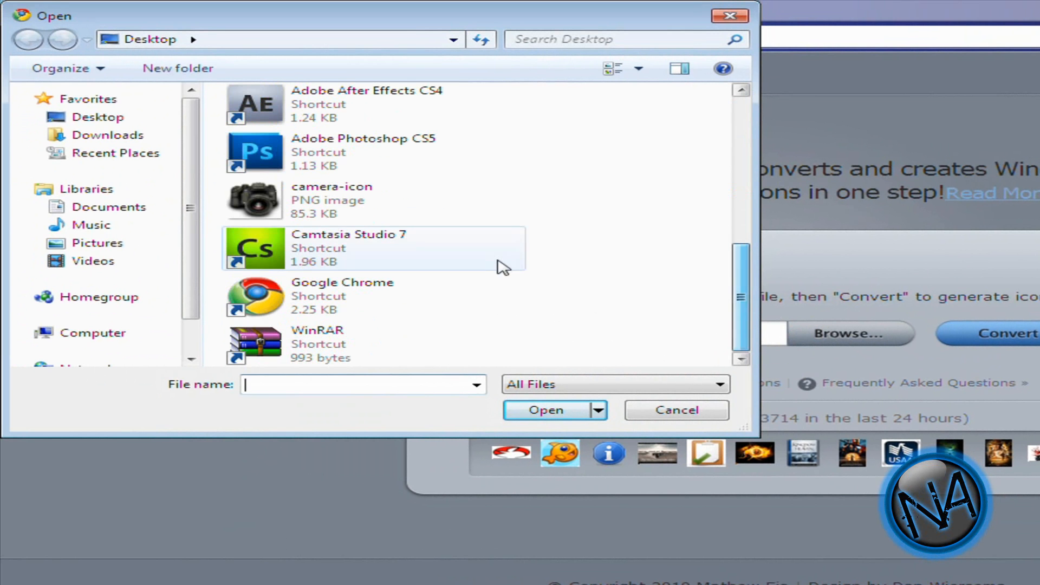
left_click(331, 200)
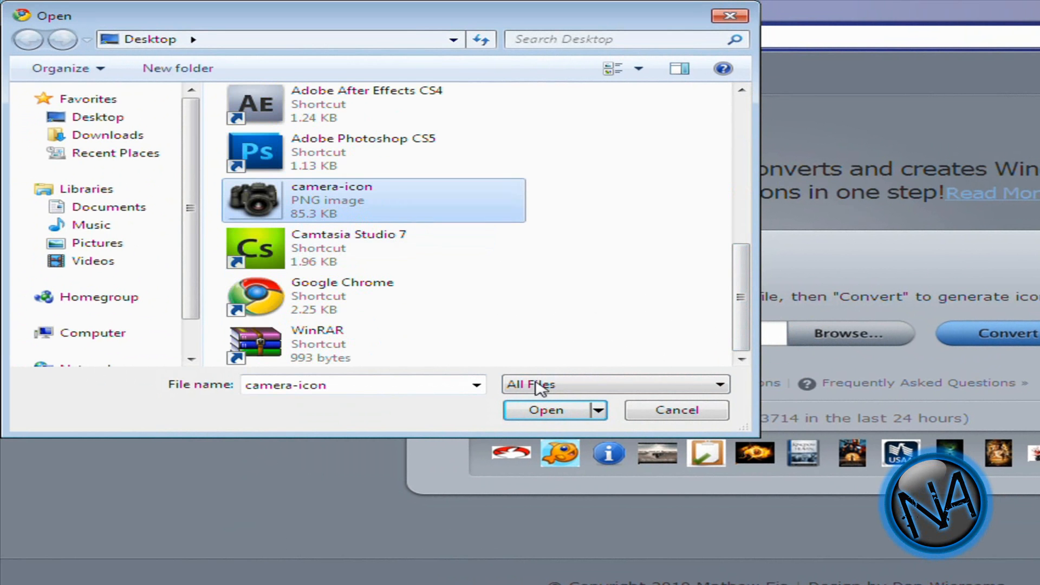
left_click(545, 410)
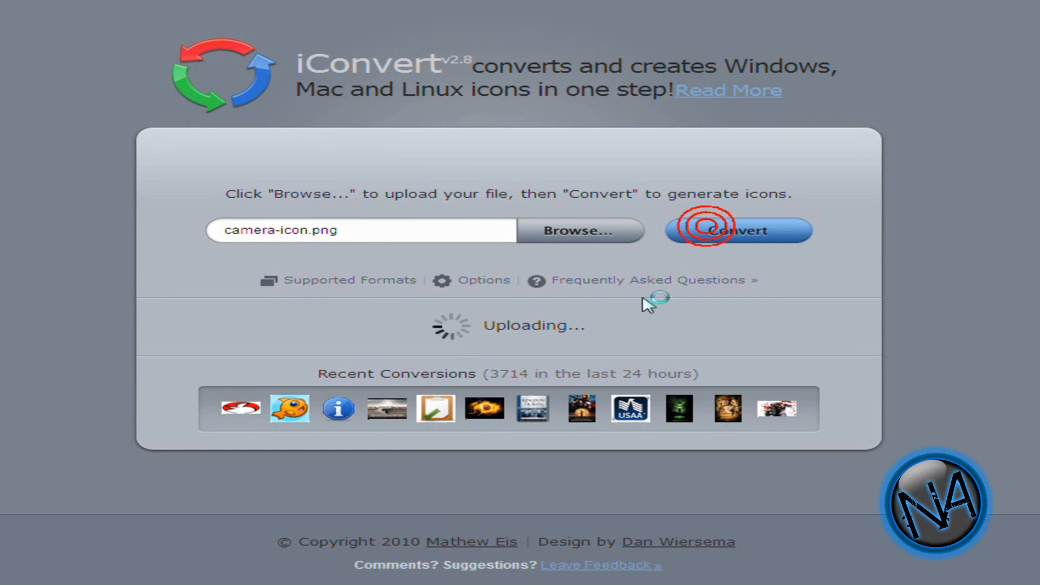
left_click(738, 229)
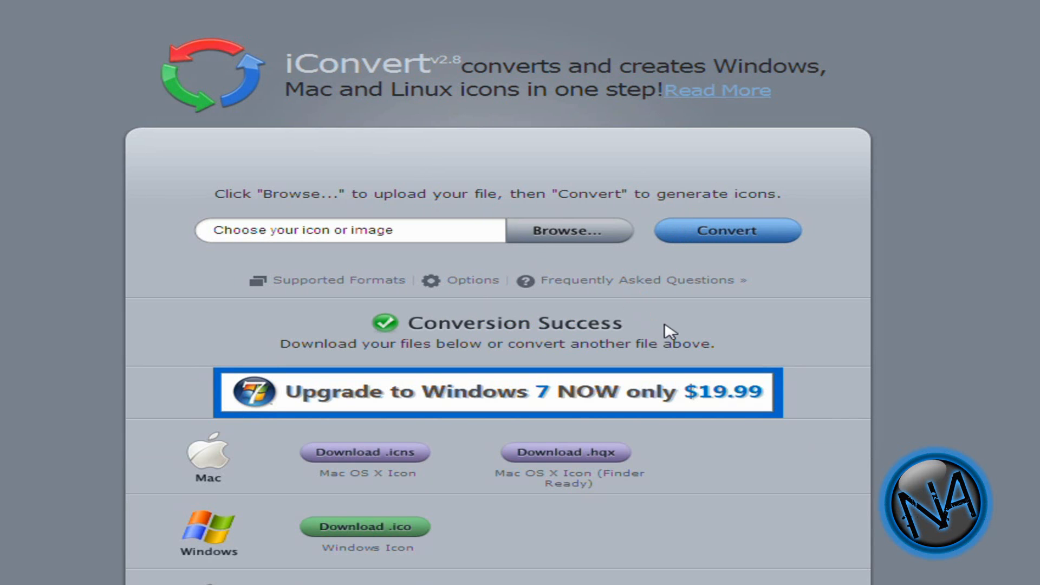
- Download the Windows .ico version as camera-icon (1).ico to the desktop
scroll("down", 3)
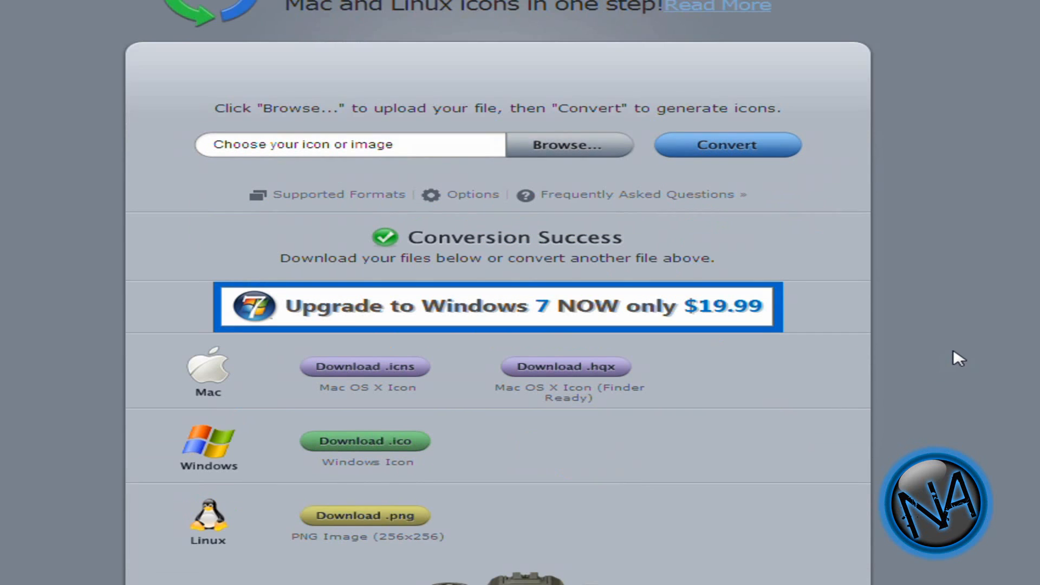
scroll("down", 3)
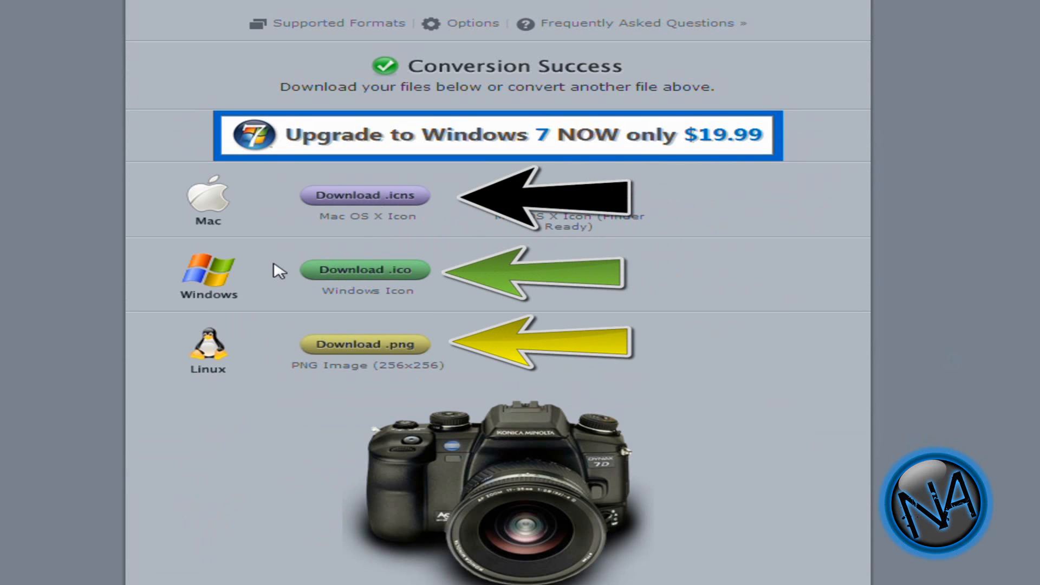
mouse_move(324, 303)
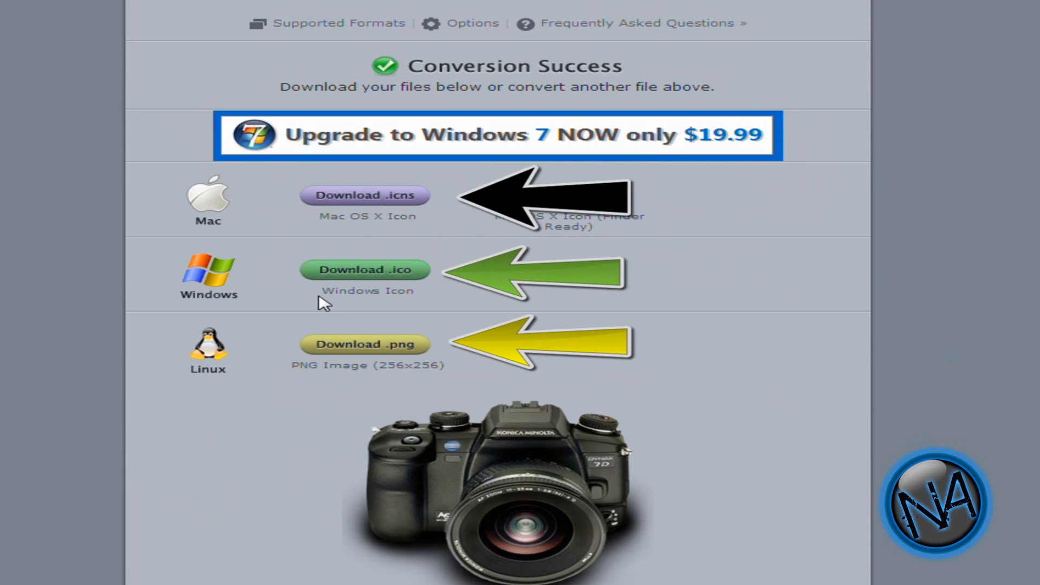
left_click(367, 270)
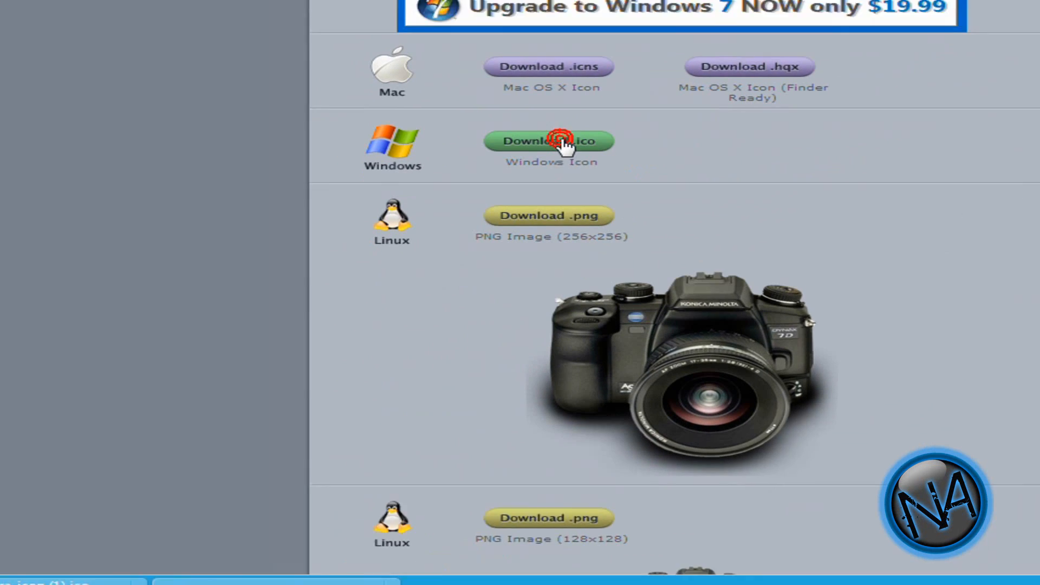
left_click(548, 141)
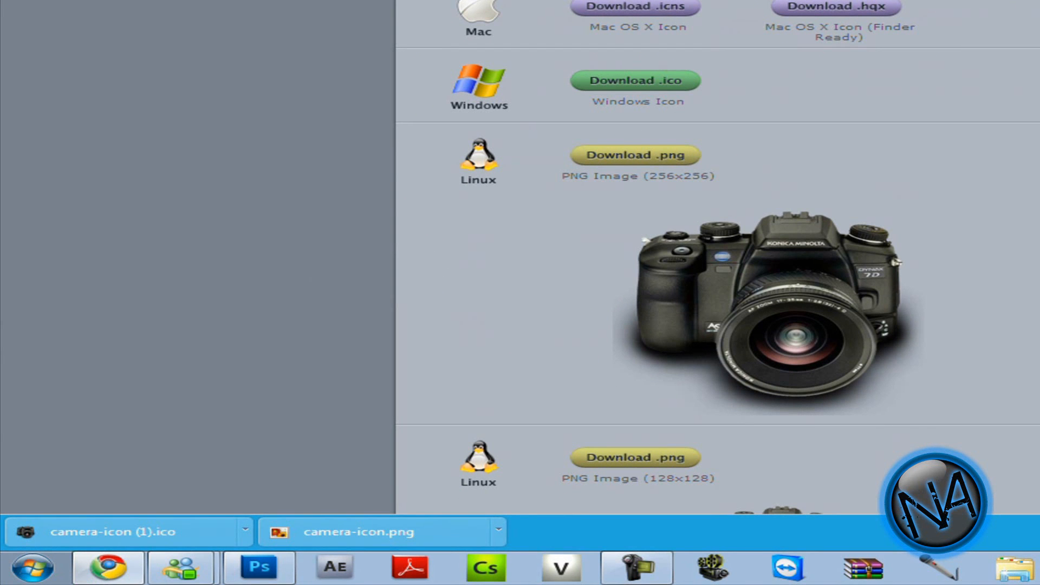
left_click(128, 530)
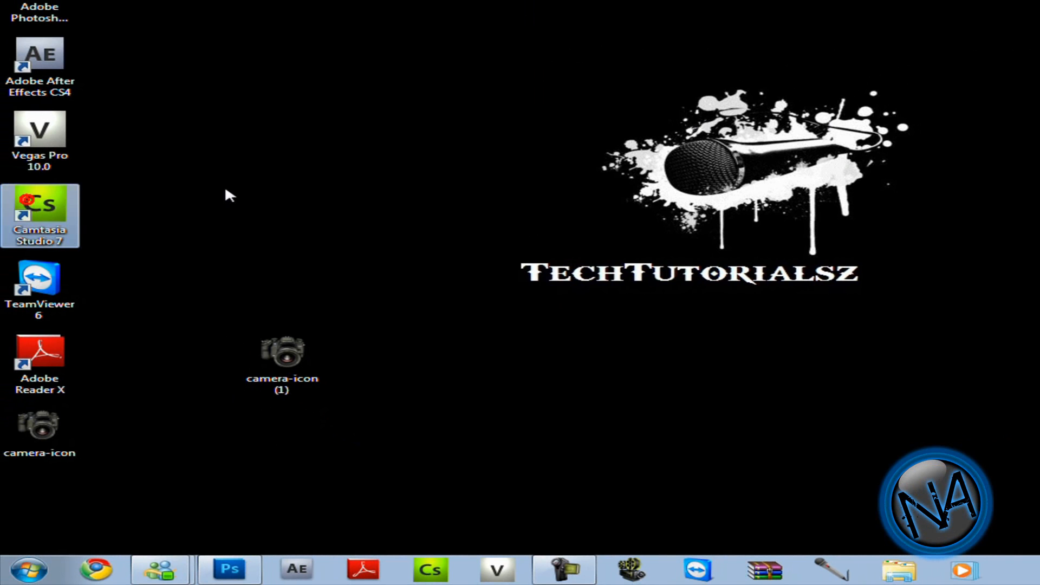
- Move the Camtasia Studio 7 shortcut to the middle and bring up its Change Icon dialog via Properties
left_click_drag(40, 216, 281, 215)
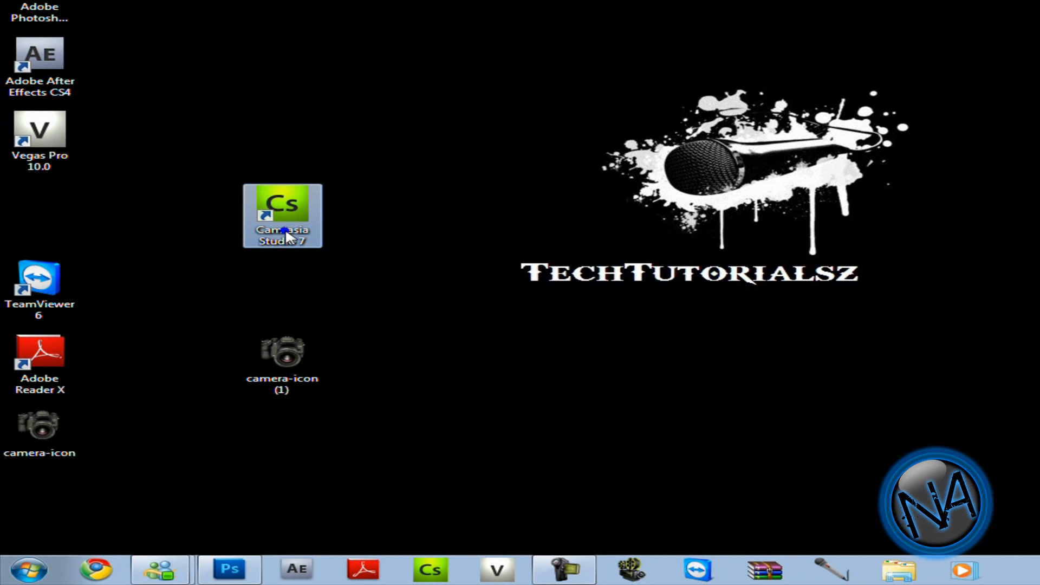
right_click(282, 216)
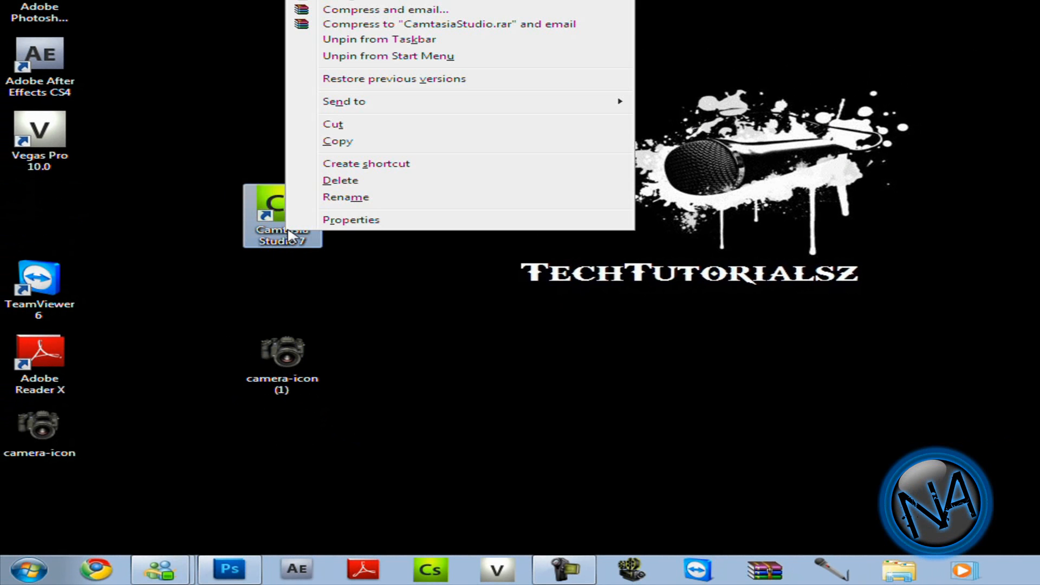
left_click(350, 220)
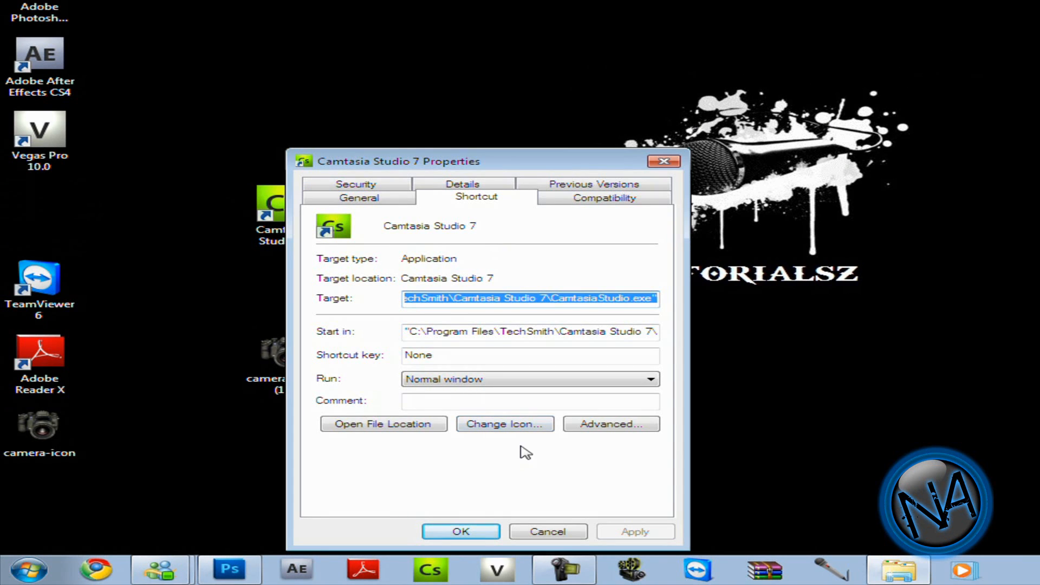
left_click(504, 424)
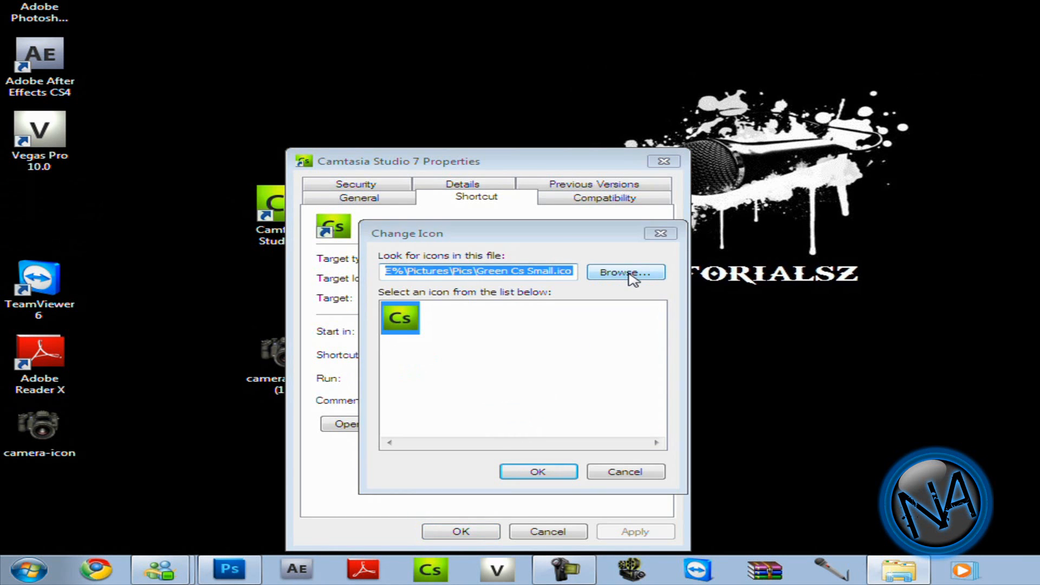
- Browse to the Desktop and pick camera-icon (1).ico as the shortcut's new icon
left_click(624, 272)
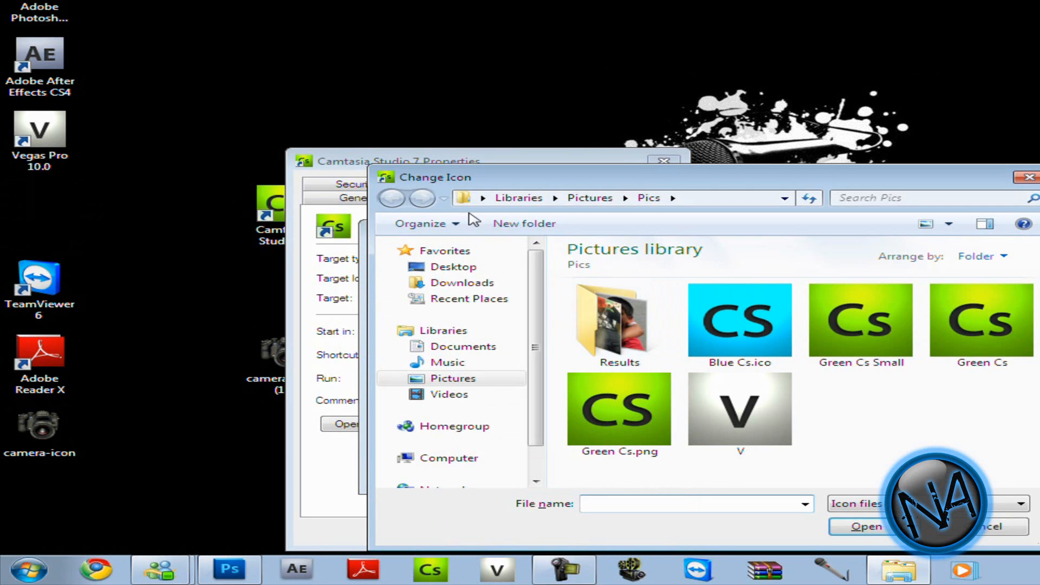
left_click(453, 267)
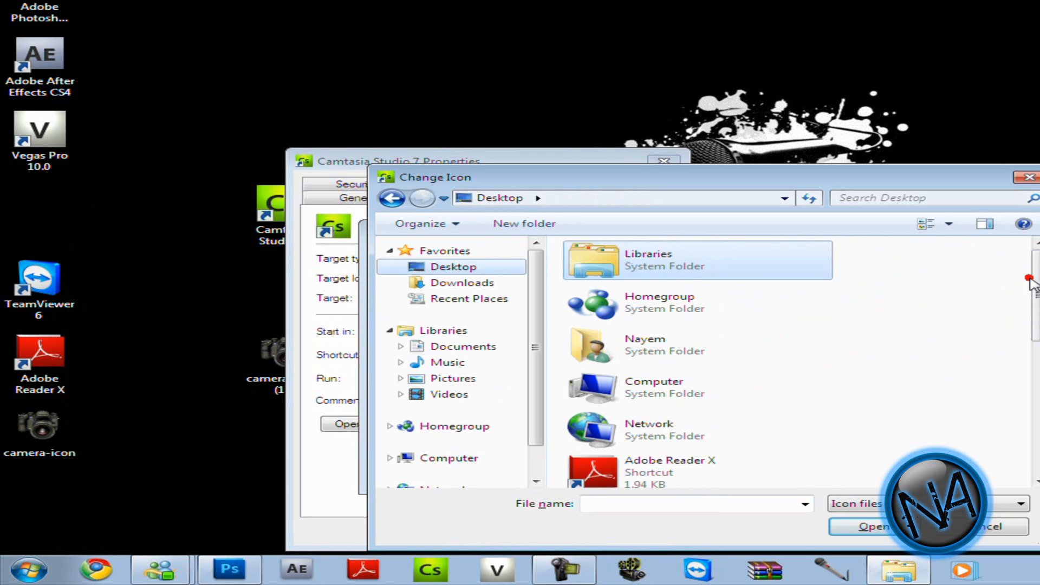
scroll("down", 3)
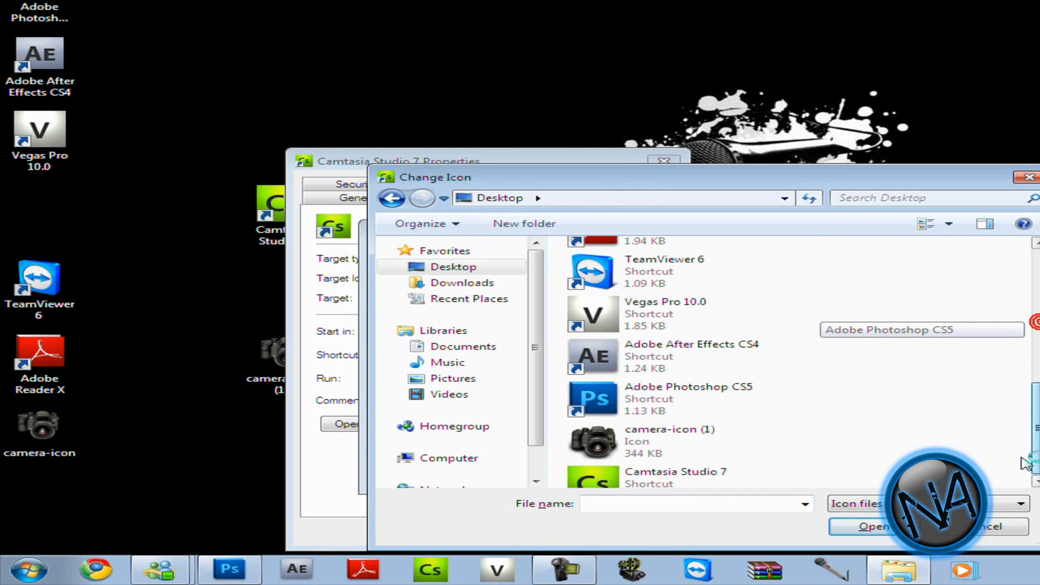
scroll("down", 3)
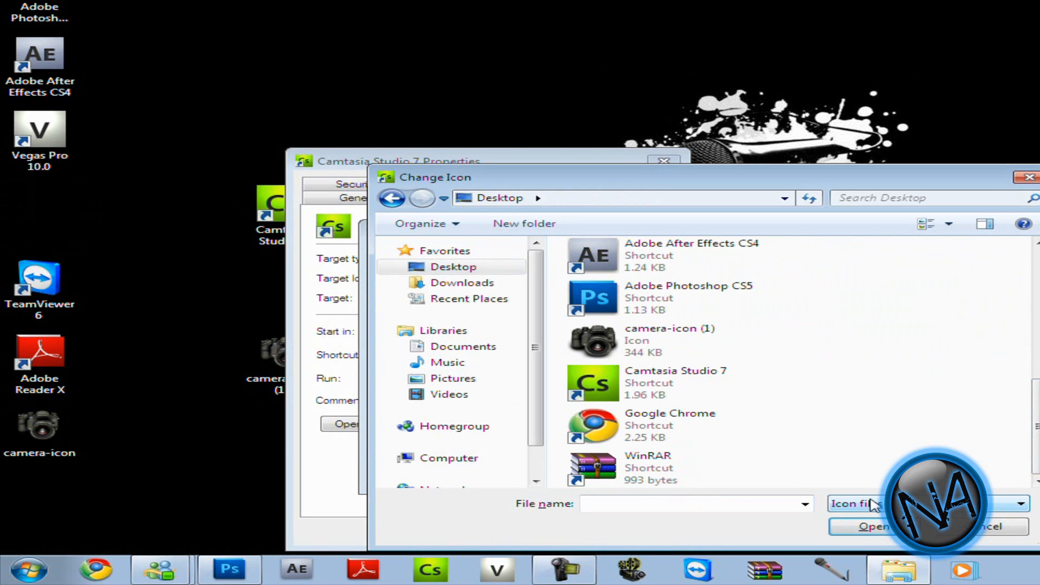
left_click(663, 339)
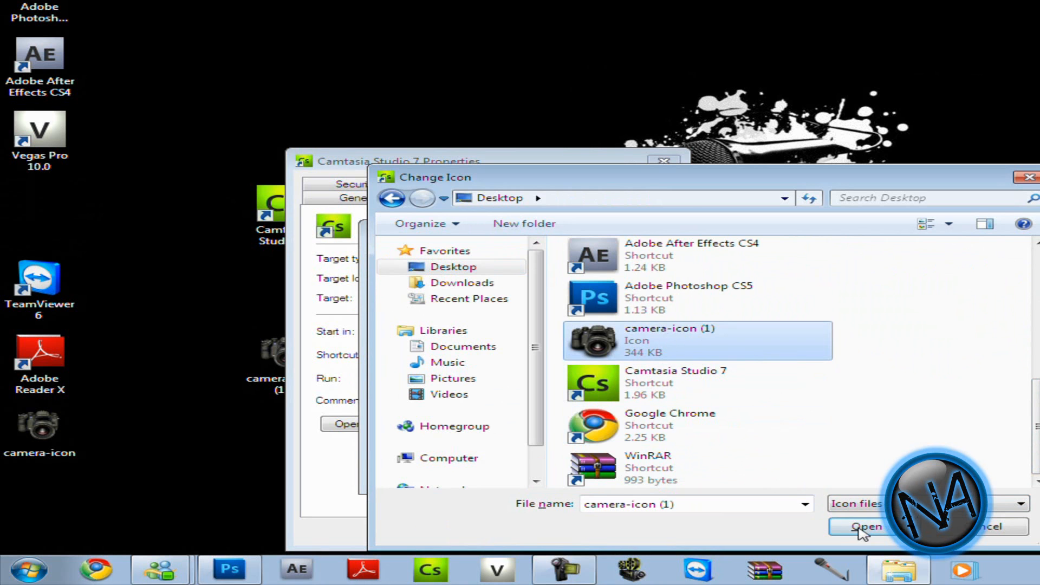
left_click(863, 526)
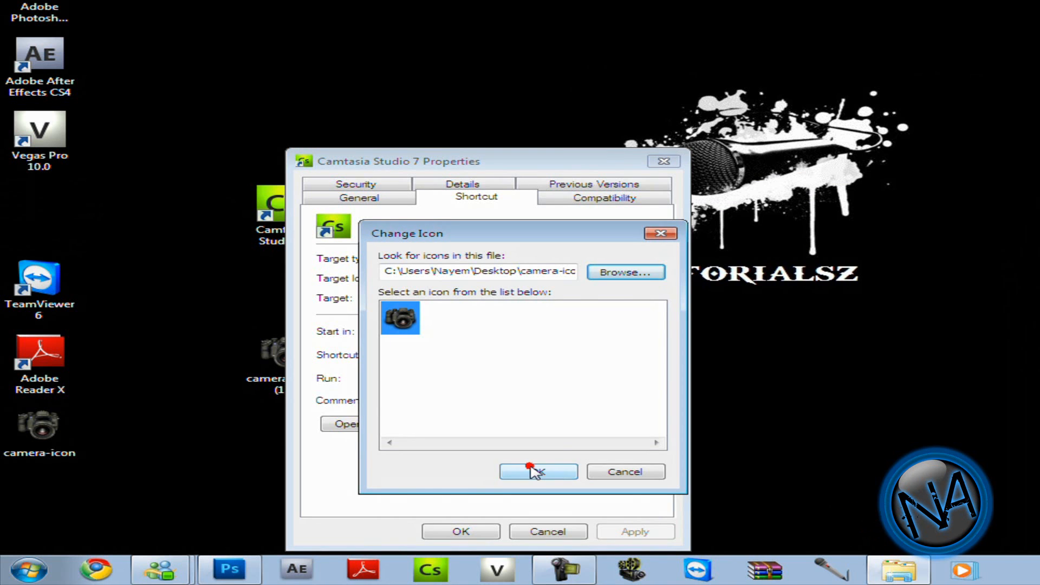
left_click(537, 471)
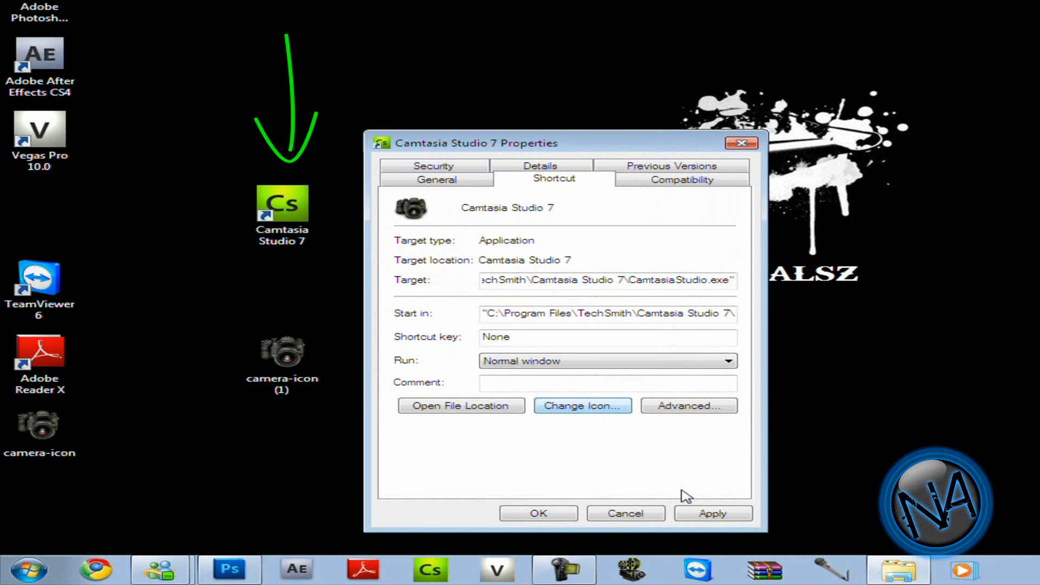
- Apply the camera icon with administrator permission and close the shortcut's Properties
left_click(712, 513)
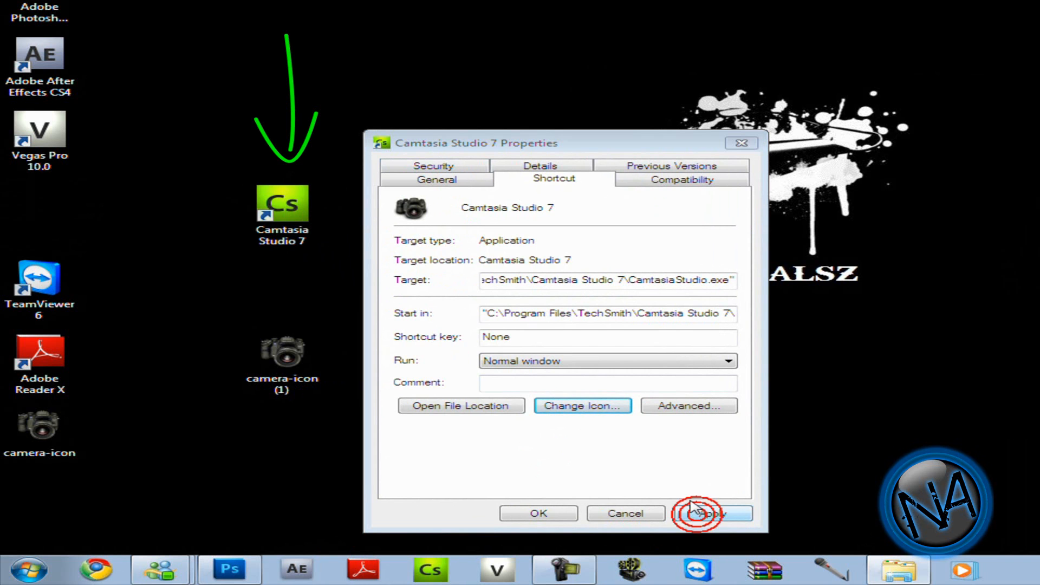
left_click(713, 512)
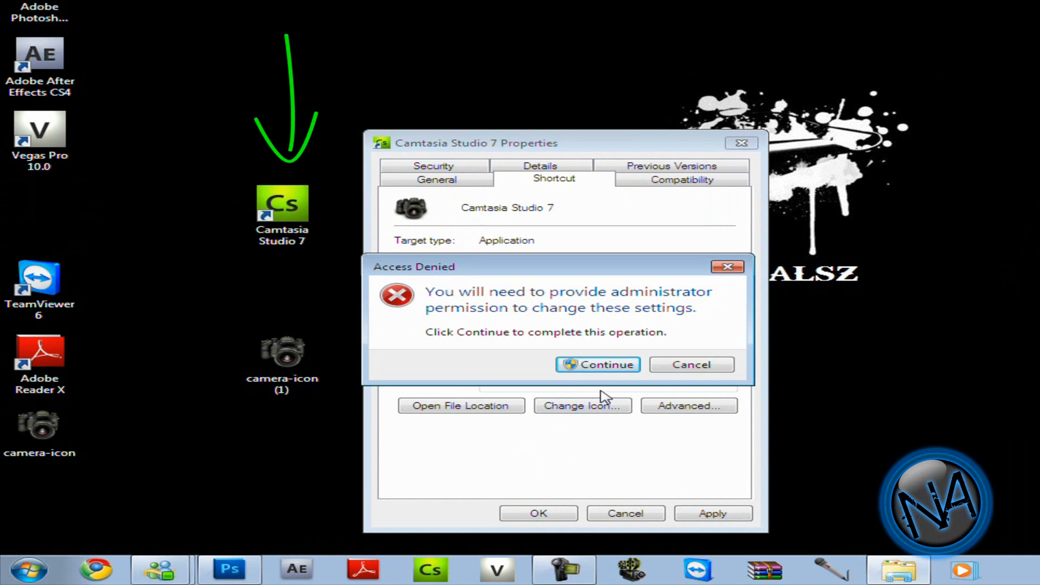
left_click(596, 364)
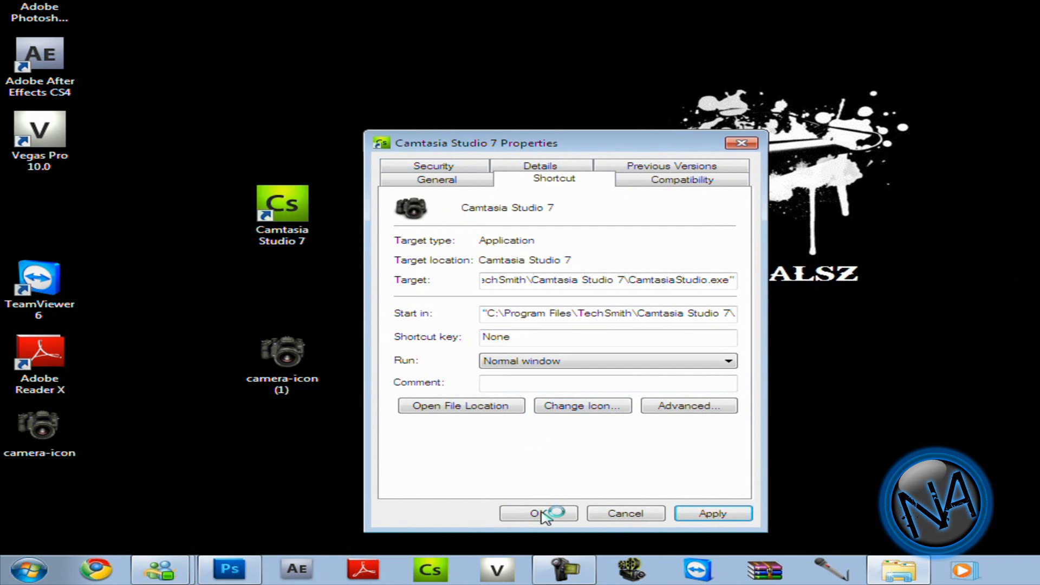
left_click(537, 512)
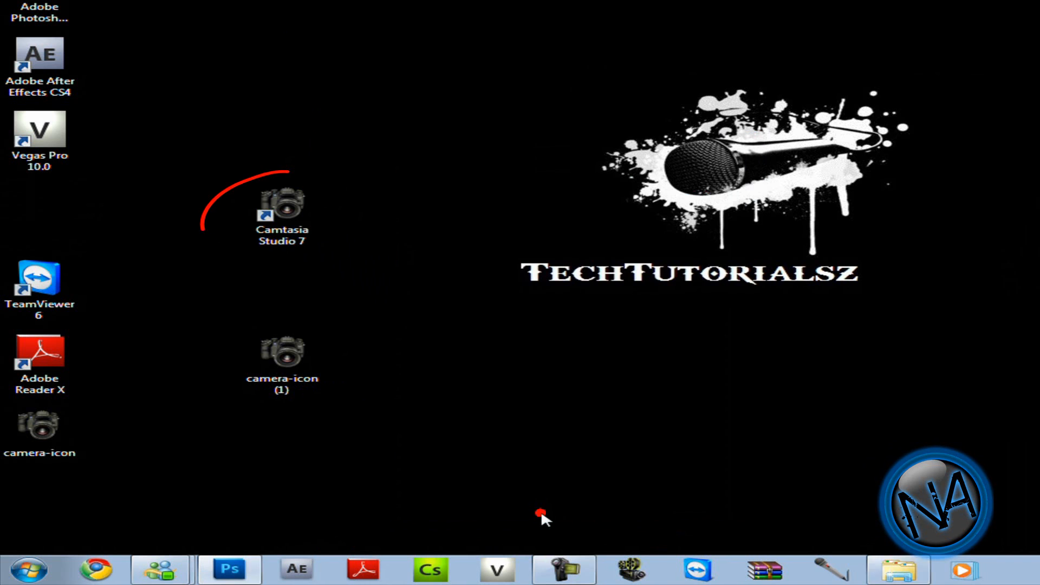
left_click(282, 212)
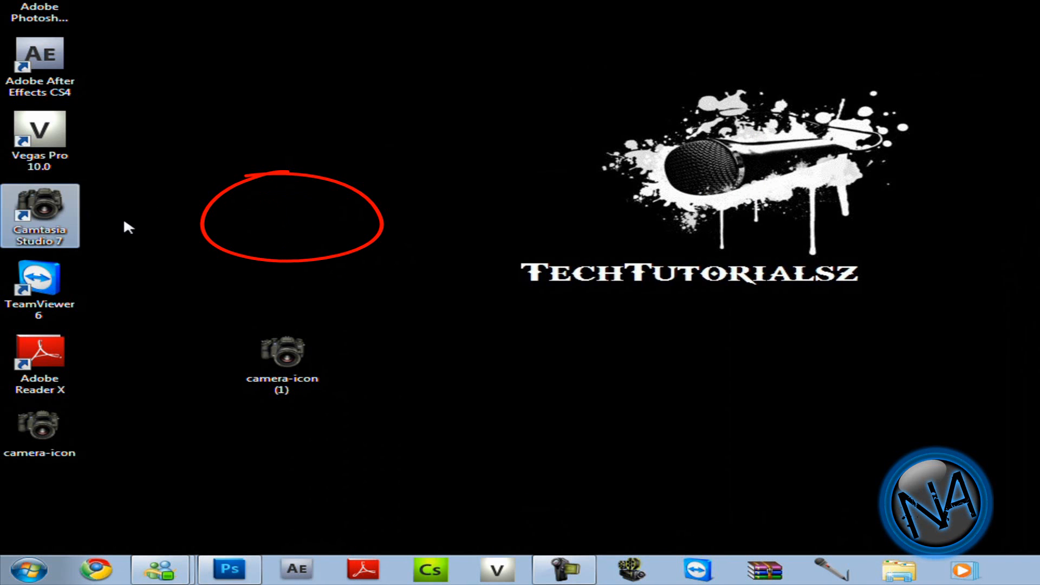
- Group both camera-icon files together and delete them to the Recycle Bin
left_click_drag(282, 359, 122, 438)
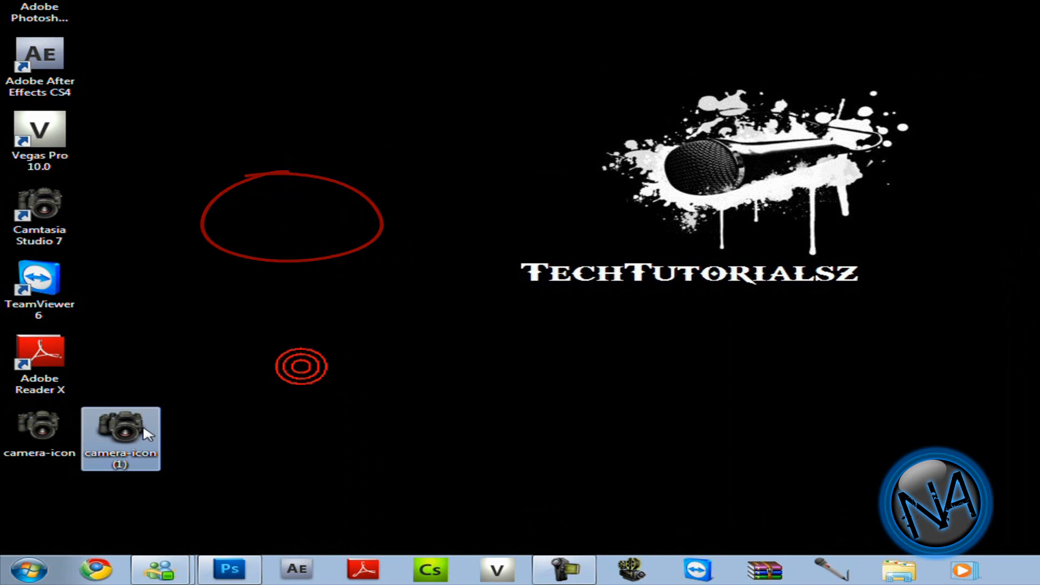
key("Delete")
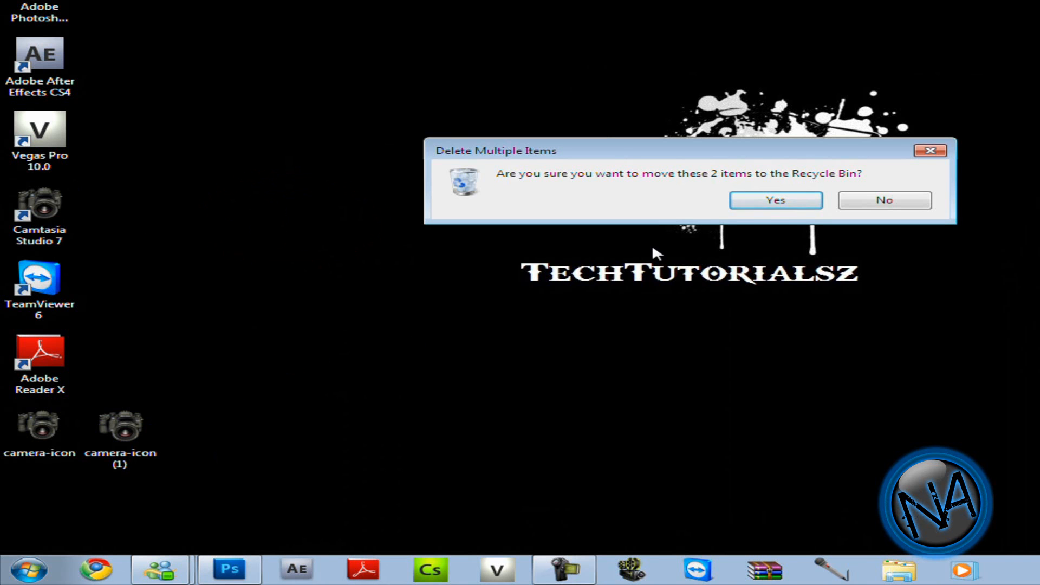
left_click(774, 199)
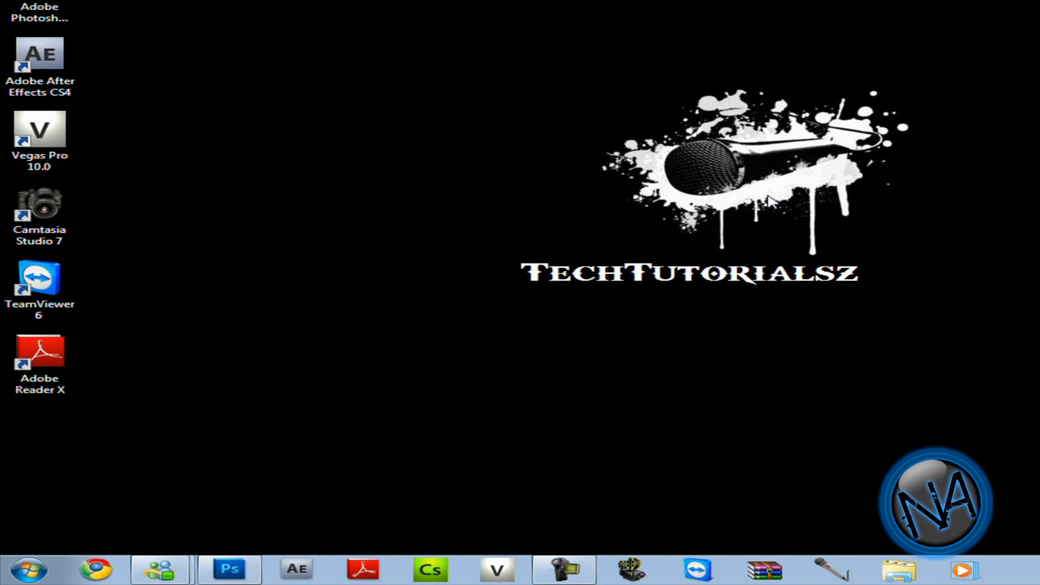